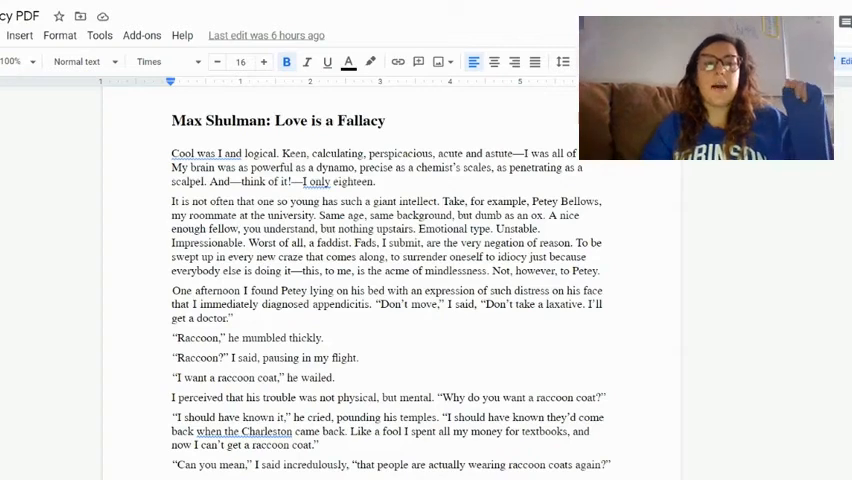
Put quotation marks around the story name, giving Max Shulman: "Love is a Fallacy".
click(274, 120)
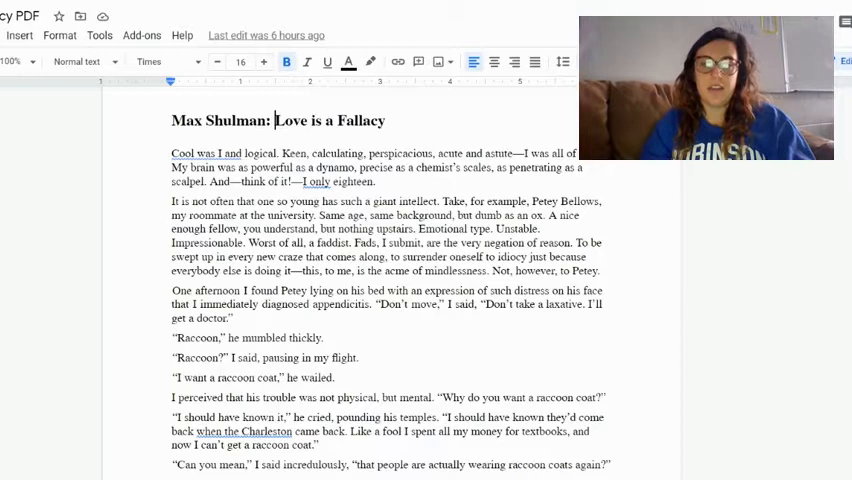
text("Love is a Fallacy"")
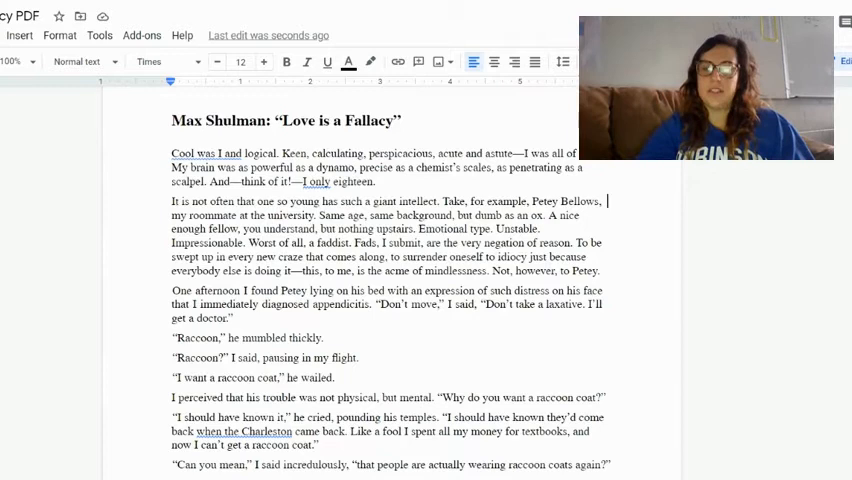
Read down the story to the Polly Espy passage just before the page break.
scroll(down, 3)
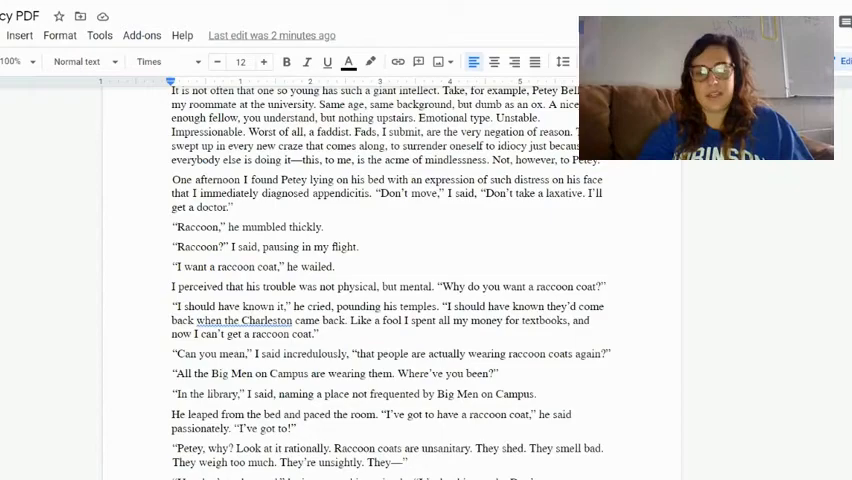
scroll(down, 3)
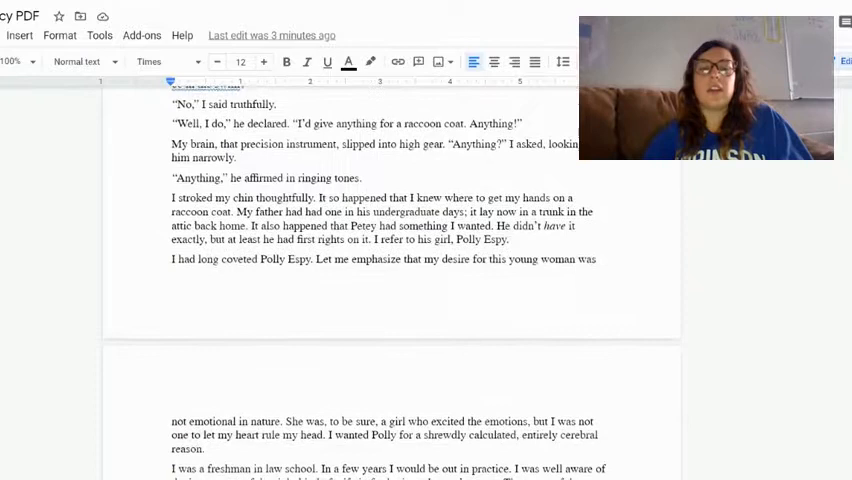
Scroll through the story and come back to the quoted title at the top.
scroll(down, 3)
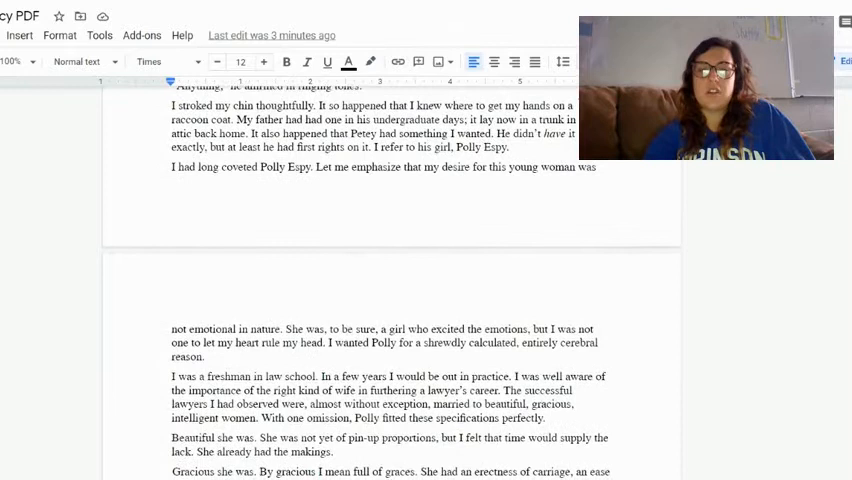
scroll(down, 3)
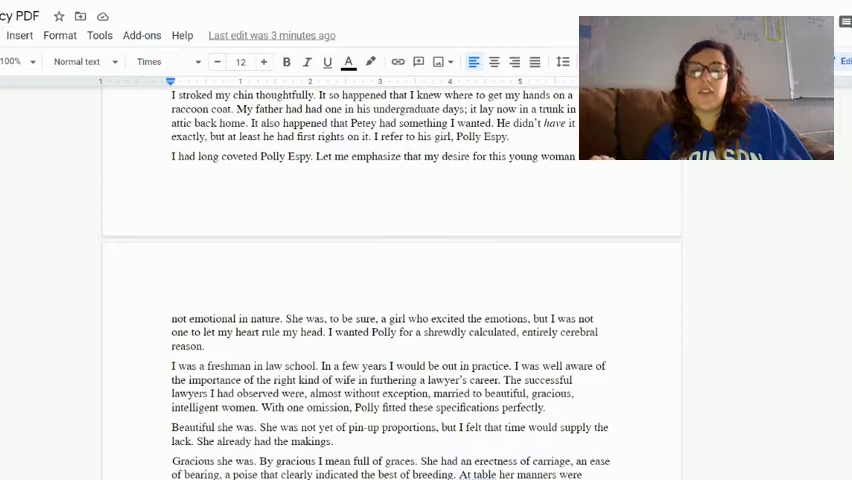
scroll(down, 3)
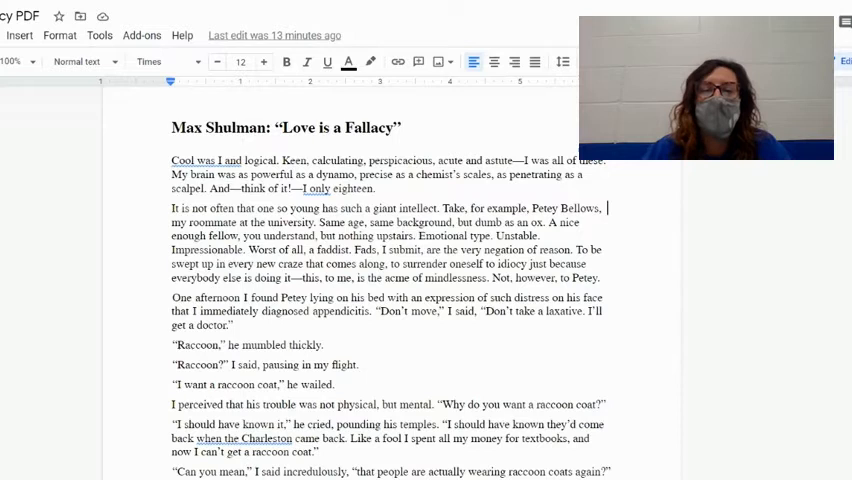
Read past the page break to the narrator's reasons for wanting Polly as a wife.
scroll(down, 3)
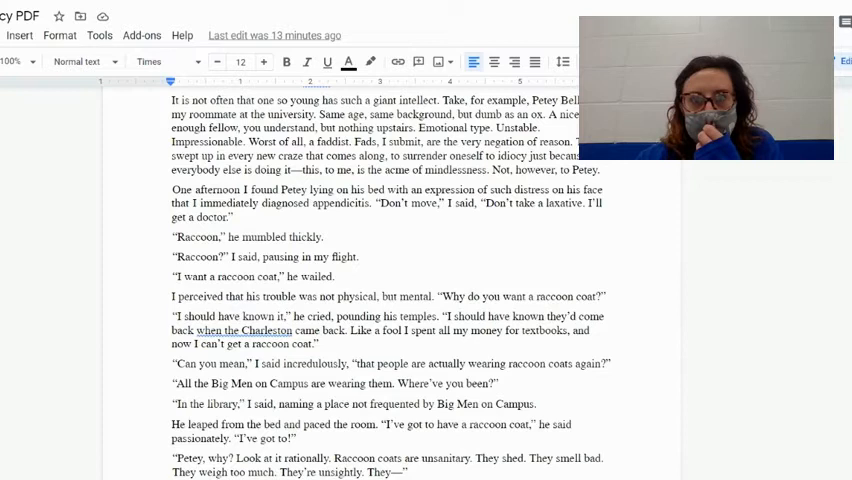
scroll(down, 3)
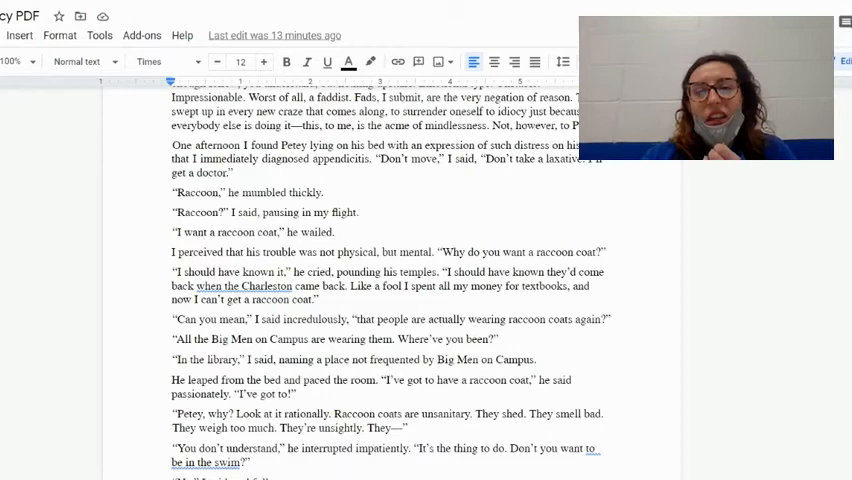
scroll(down, 3)
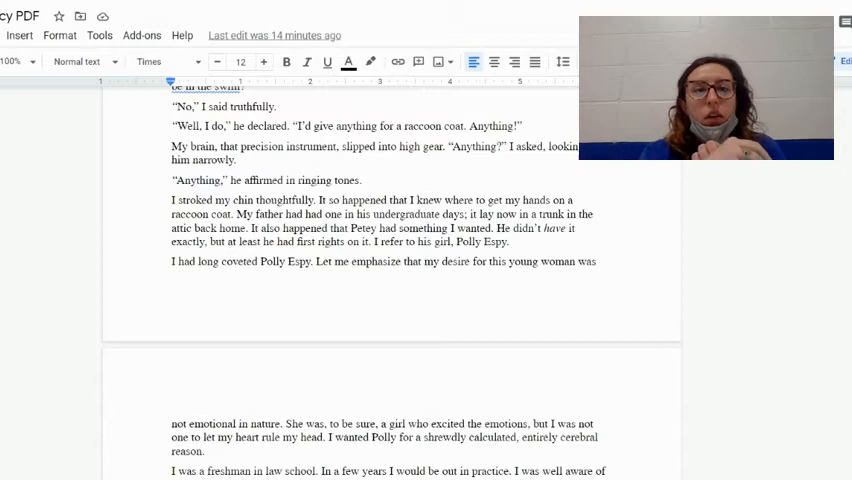
scroll(down, 3)
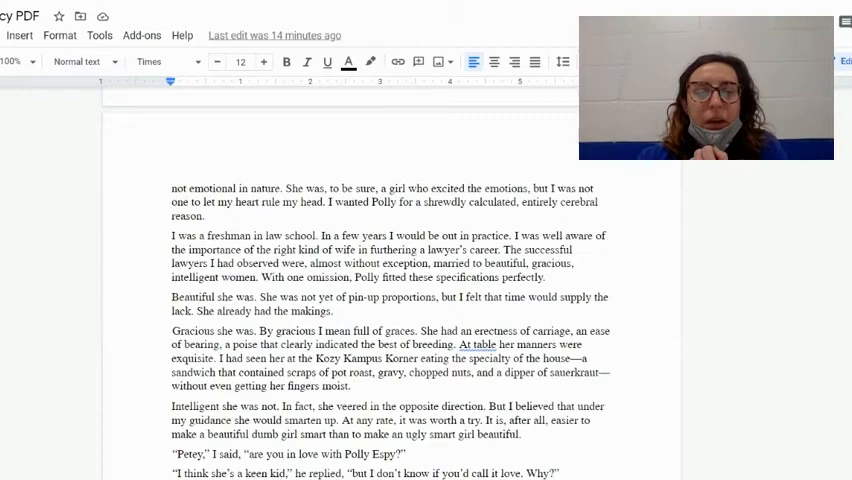
Read on to the narrator questioning Petey about Polly and packing his suitcase.
scroll(down, 3)
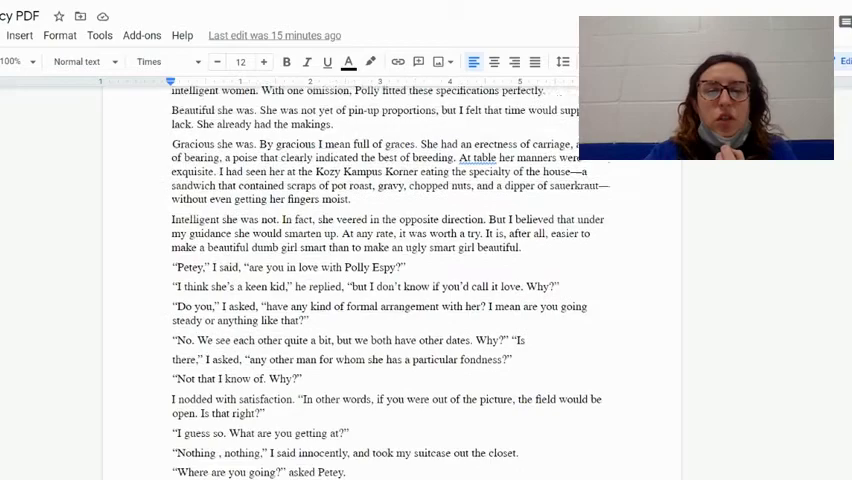
Read down to Petey receiving the raccoon coat, ending 'a canny look came into his eyes'.
scroll(down, 3)
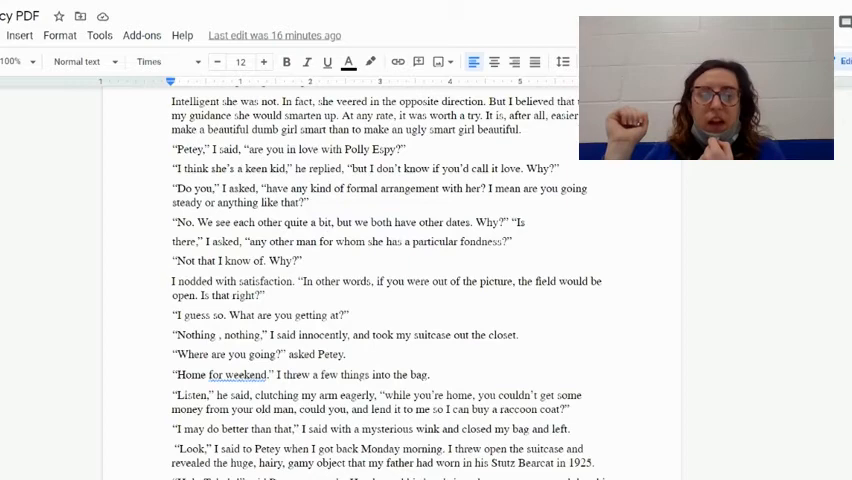
scroll(down, 3)
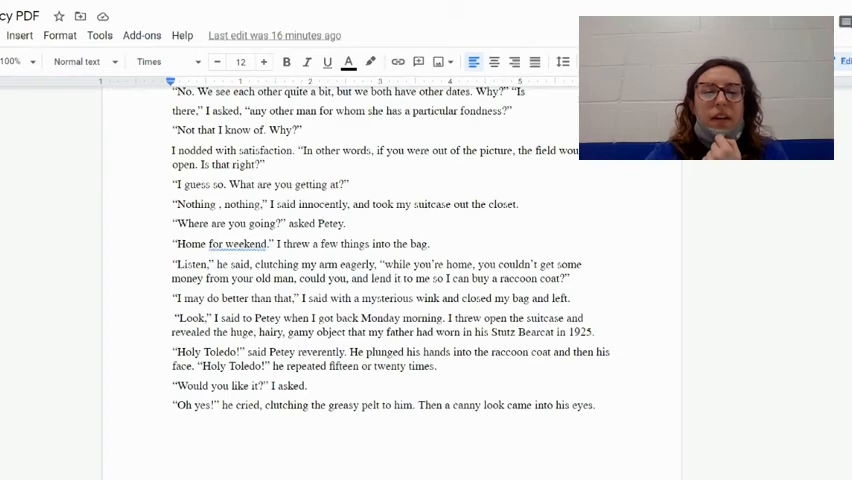
Continue onto the next page to the 'What do you want for it?' exchange.
scroll(down, 3)
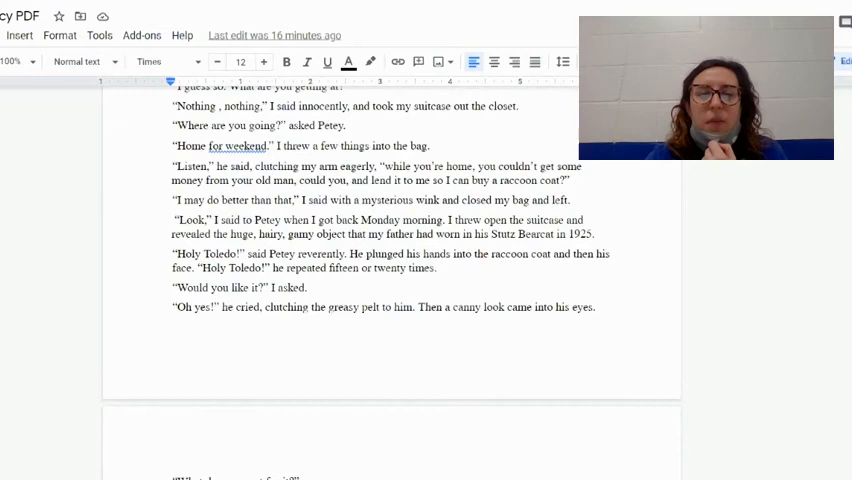
scroll(down, 3)
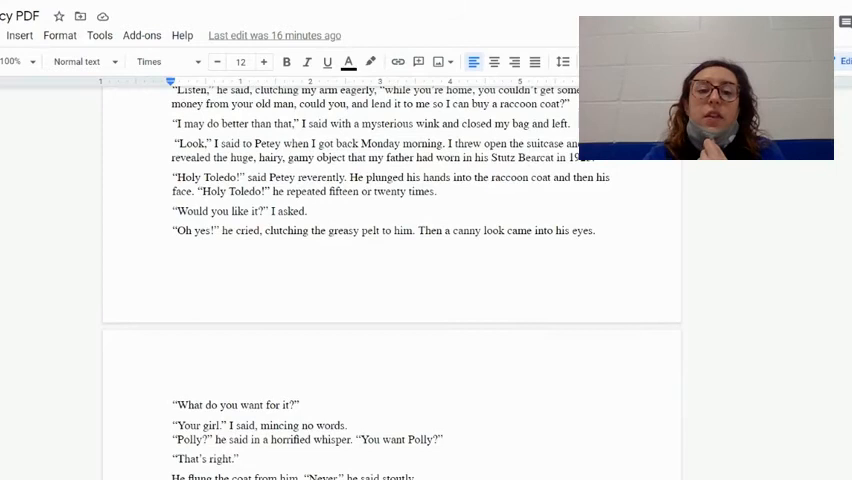
scroll(down, 3)
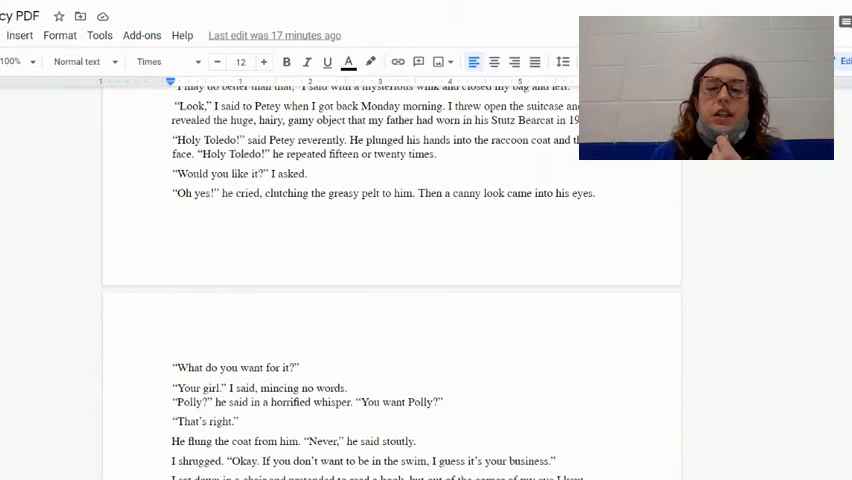
scroll(down, 3)
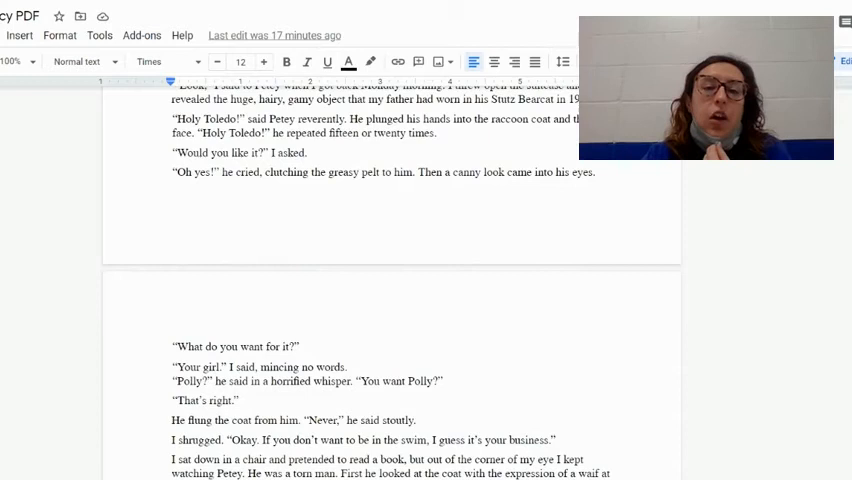